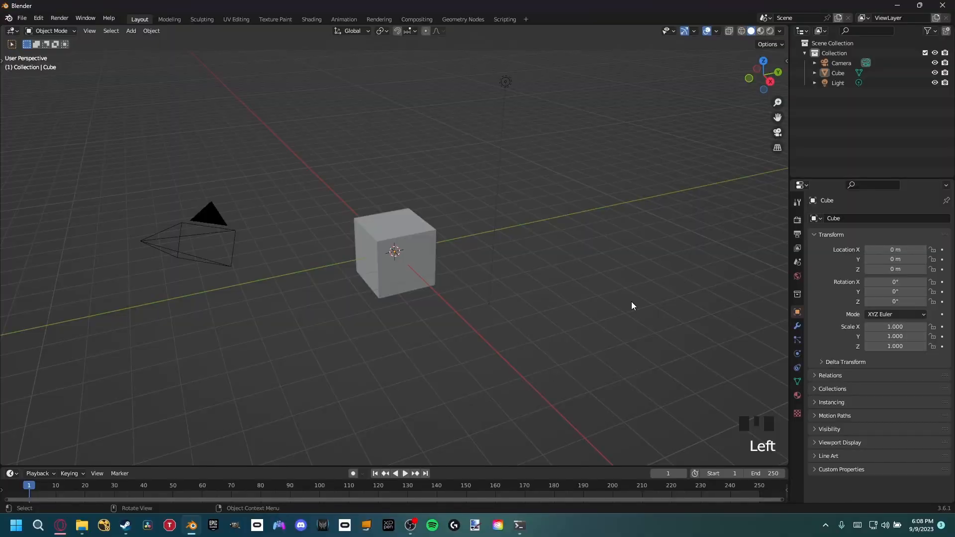
Step: Look through the scene camera and orbit the view to the left
{"action": "key", "text": "NUMPAD_0"}
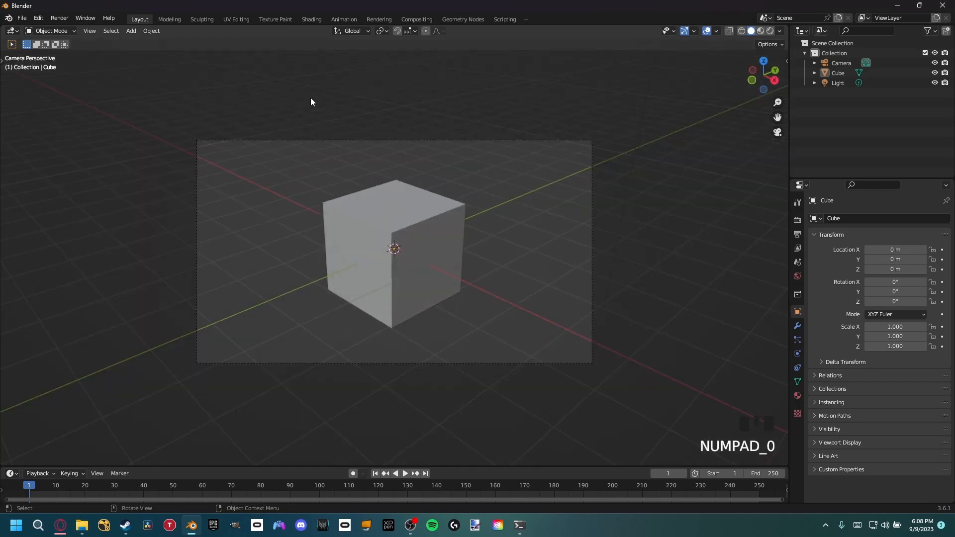
{"action": "left_click", "coordinate": [89, 31]}
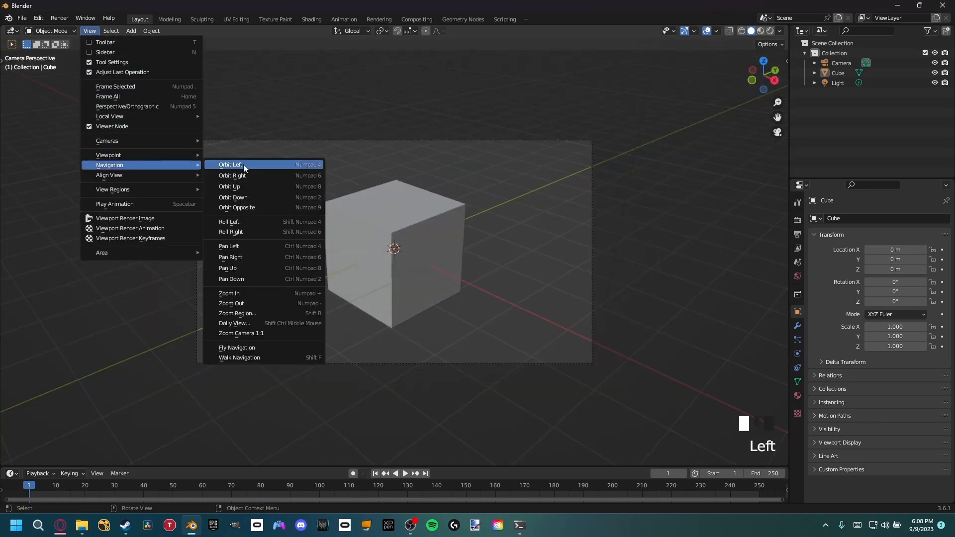
{"action": "left_click", "coordinate": [236, 347]}
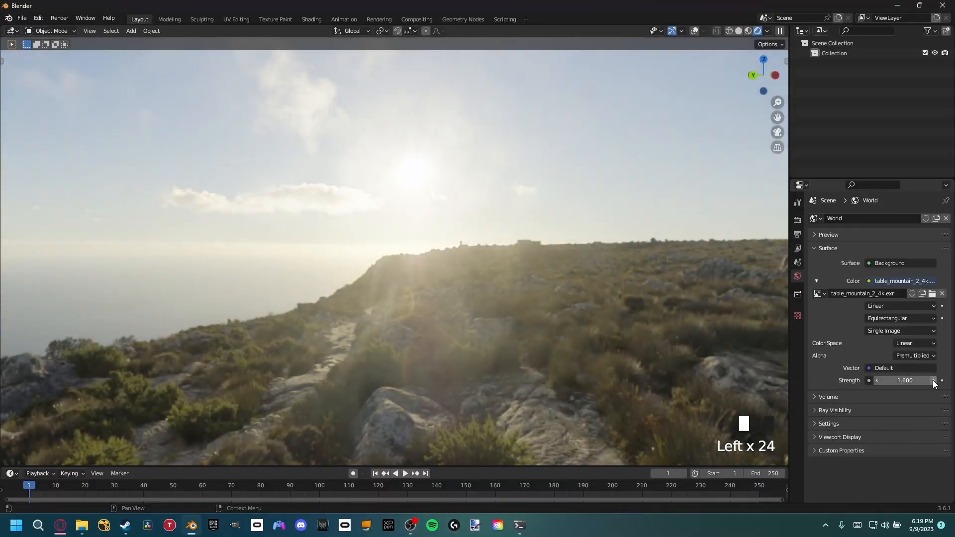
Step: Raise the world Background Strength to 1.6
{"action": "left_click", "coordinate": [941, 380]}
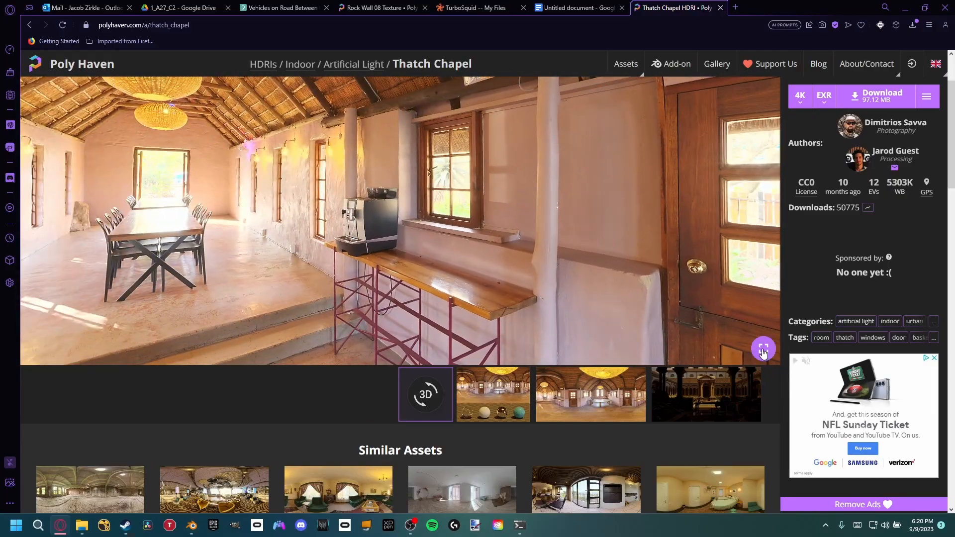
Step: Show the Thatch Chapel HDRI panorama preview fullscreen
{"action": "left_click", "coordinate": [192, 528]}
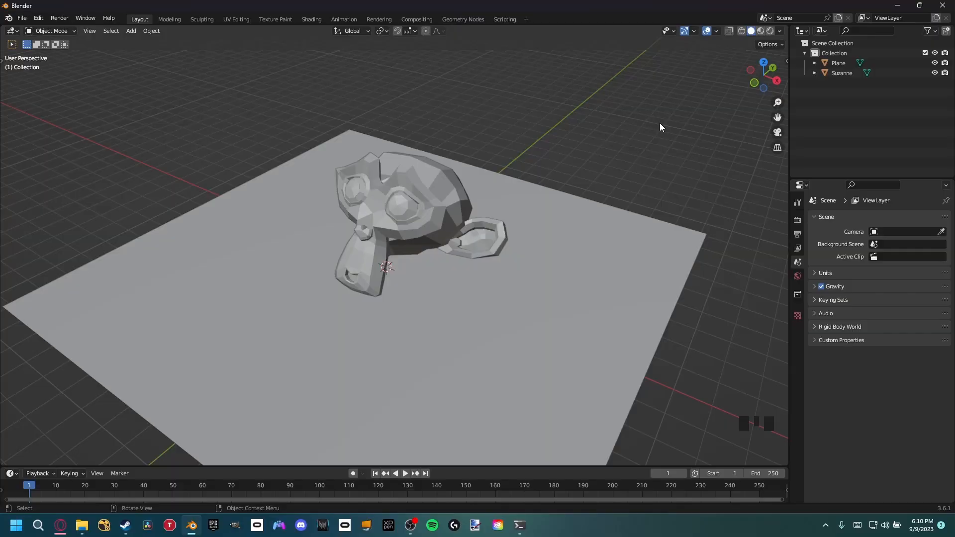
{"action": "mouse_move", "coordinate": [537, 195]}
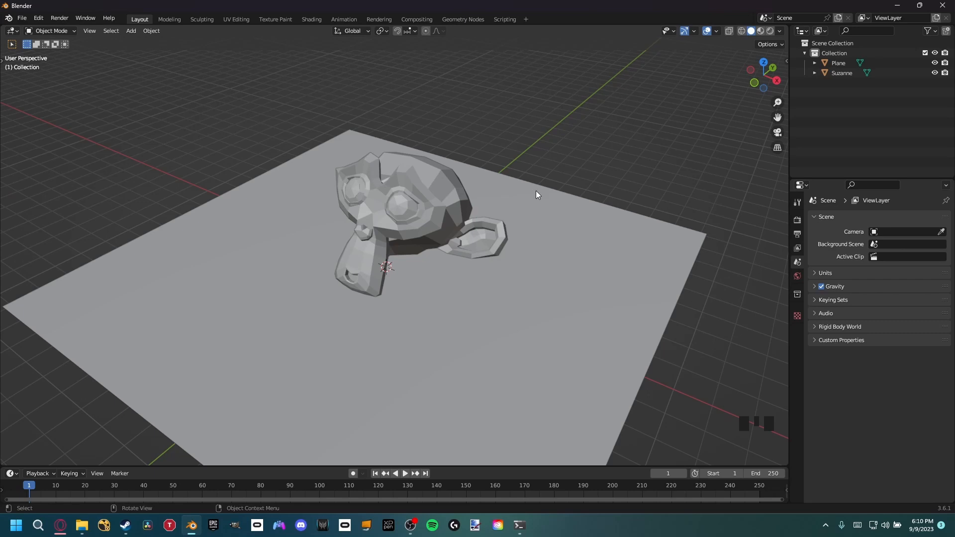
Step: Render with Cycles on GPU Compute and set the world Color to Environment Texture
{"action": "left_click", "coordinate": [797, 220]}
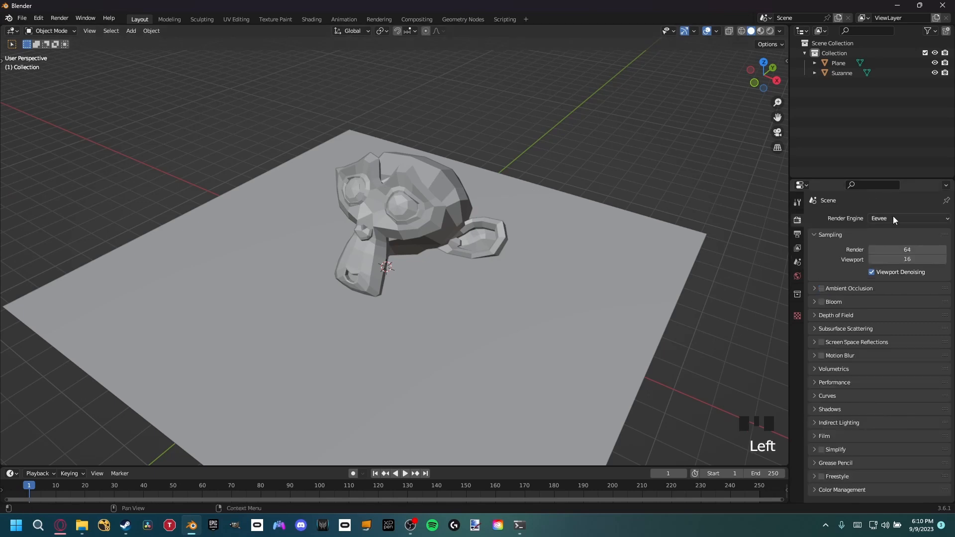
{"action": "left_click", "coordinate": [908, 218]}
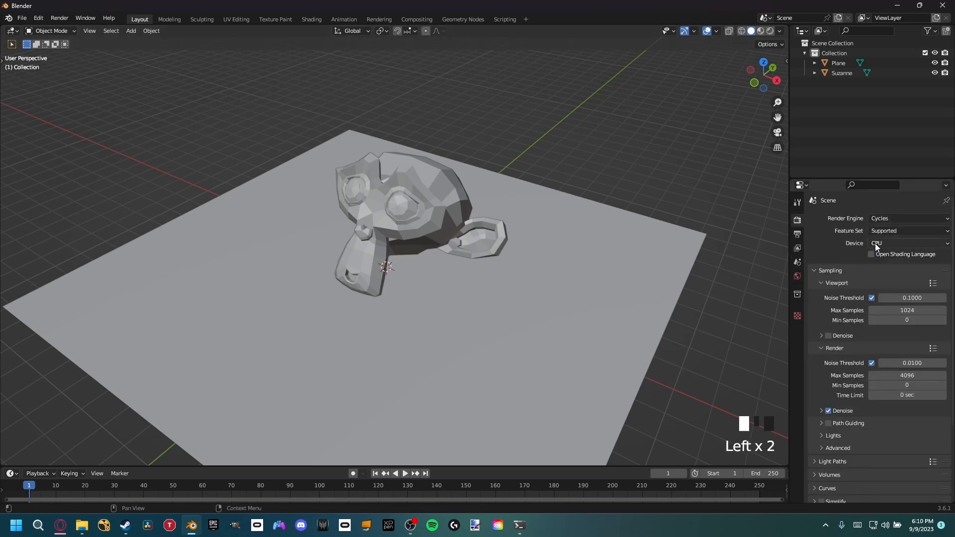
{"action": "left_click", "coordinate": [907, 243]}
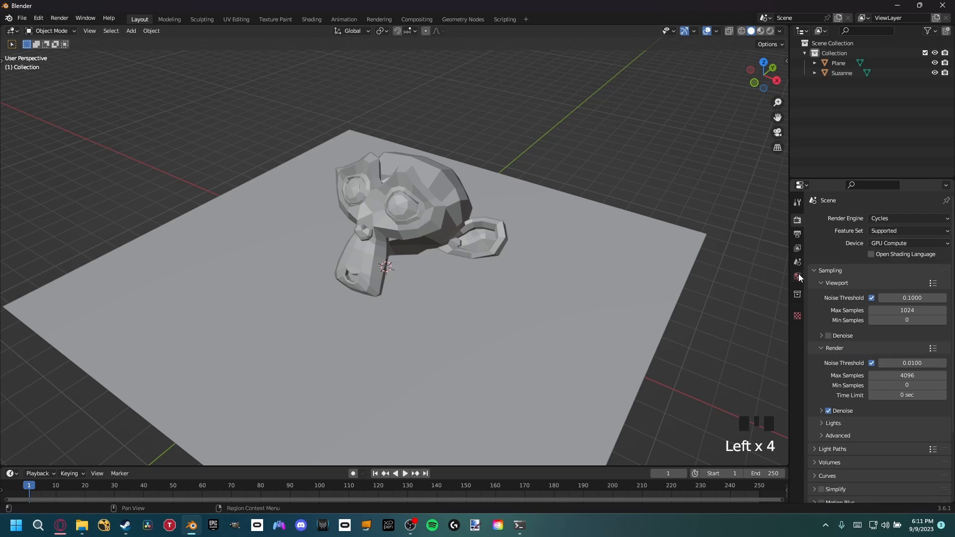
{"action": "left_click", "coordinate": [869, 280]}
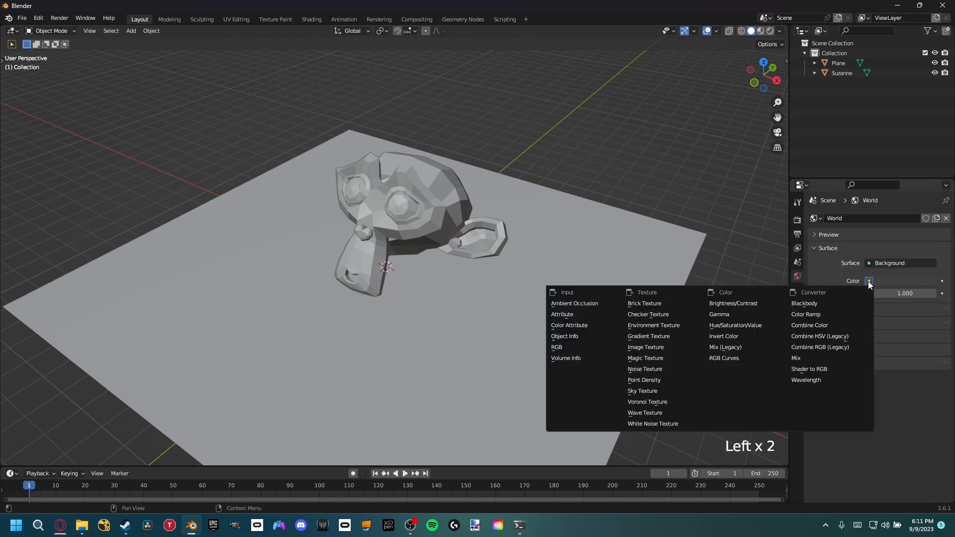
{"action": "left_click", "coordinate": [653, 325]}
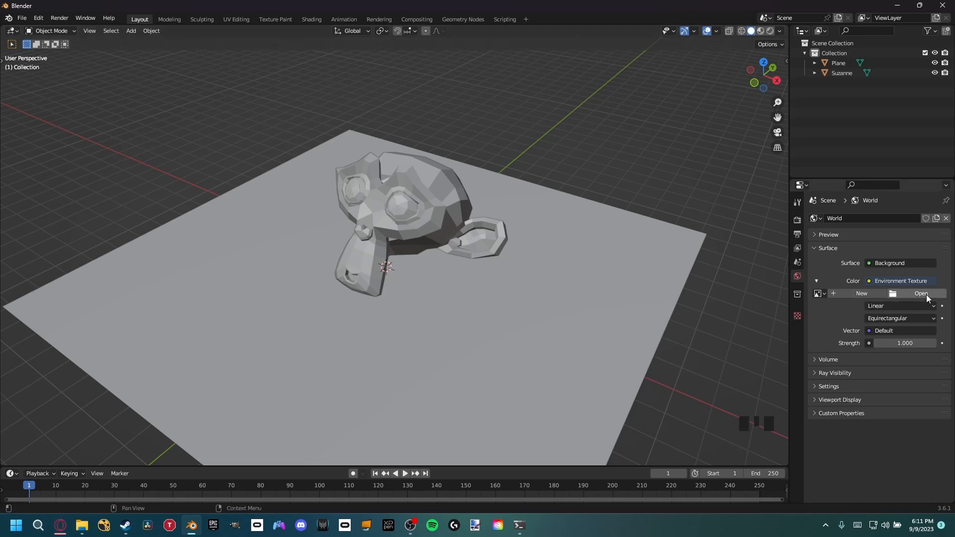
Step: Load table_mountain_2_4k.exr as the world HDRI and switch the viewport to Rendered shading
{"action": "left_click", "coordinate": [920, 293]}
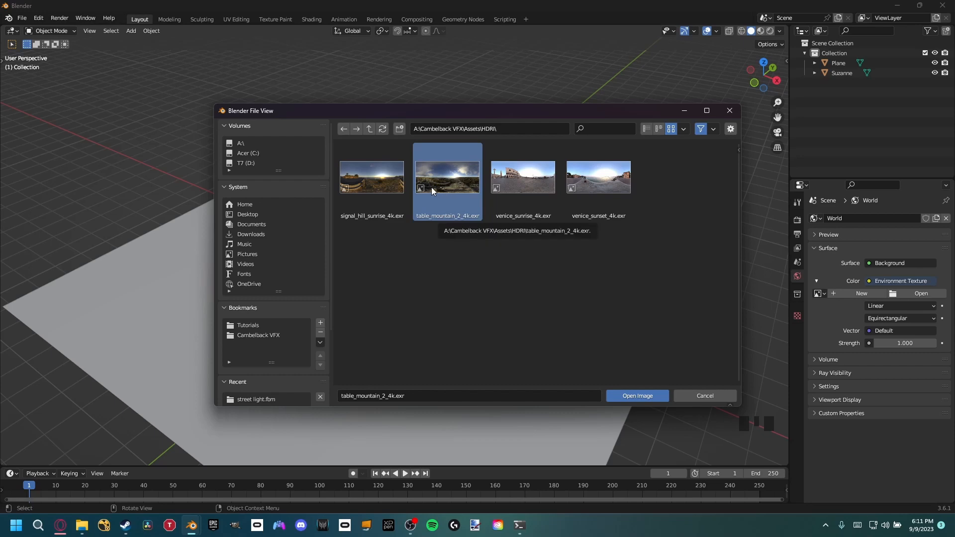
{"action": "left_click", "coordinate": [636, 396]}
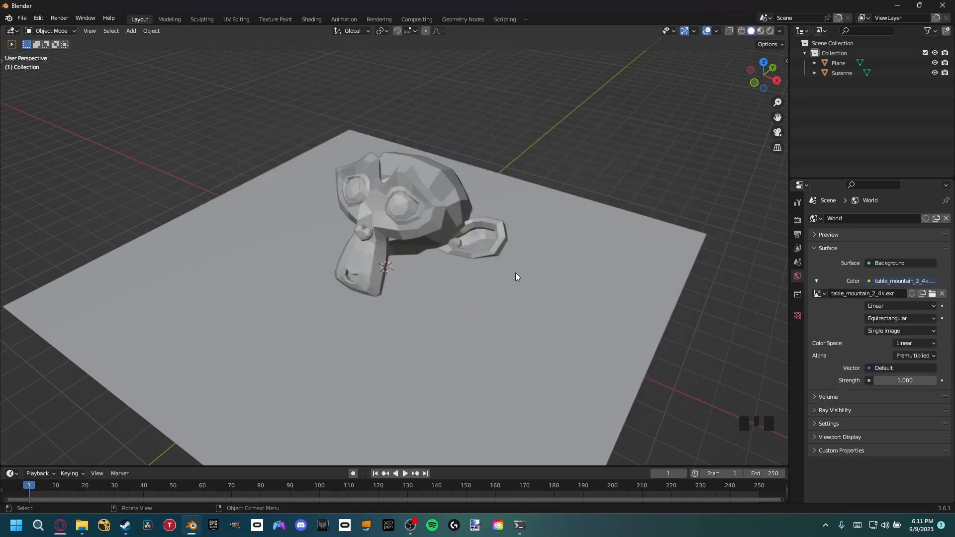
{"action": "key", "text": "z"}
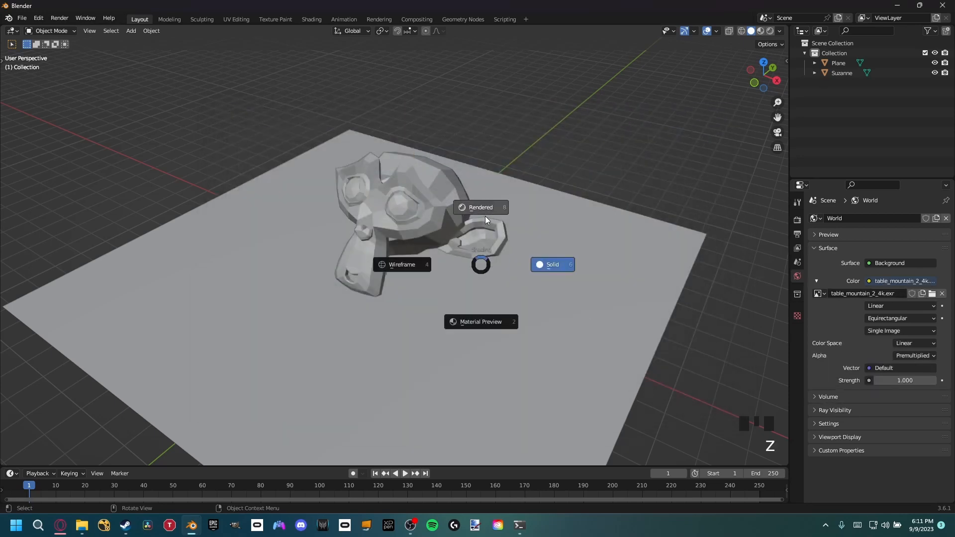
{"action": "left_click", "coordinate": [481, 207]}
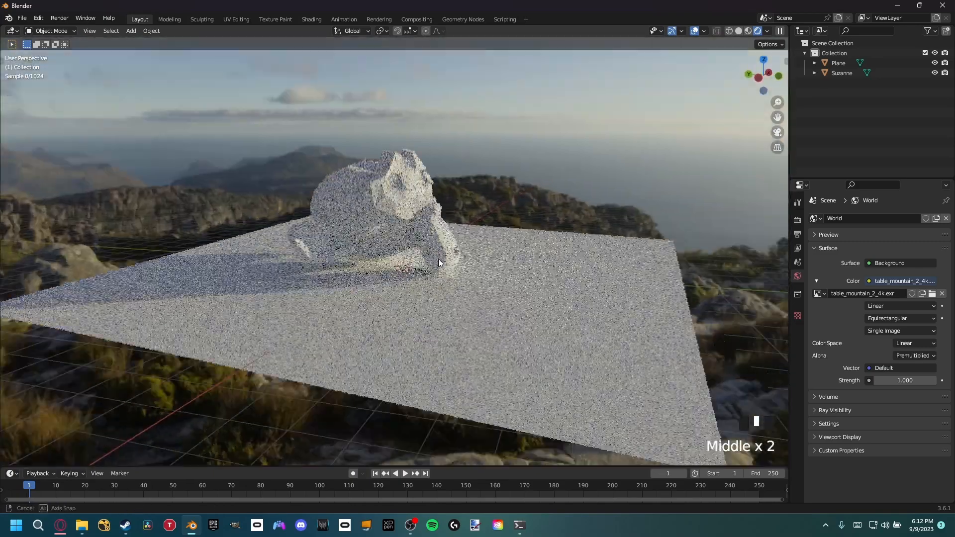
{"action": "scroll", "scroll_direction": "down", "scroll_amount": 3}
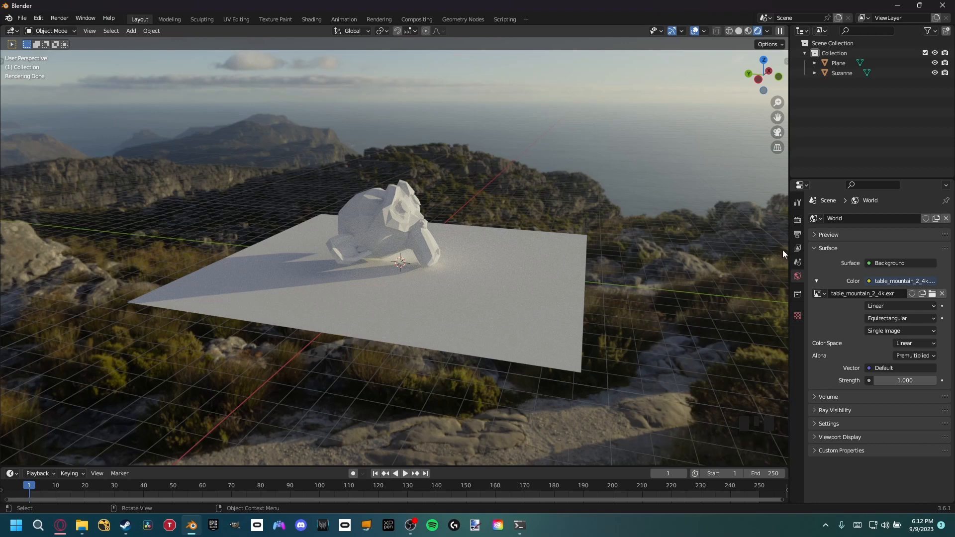
{"action": "scroll", "scroll_direction": "down", "scroll_amount": 3}
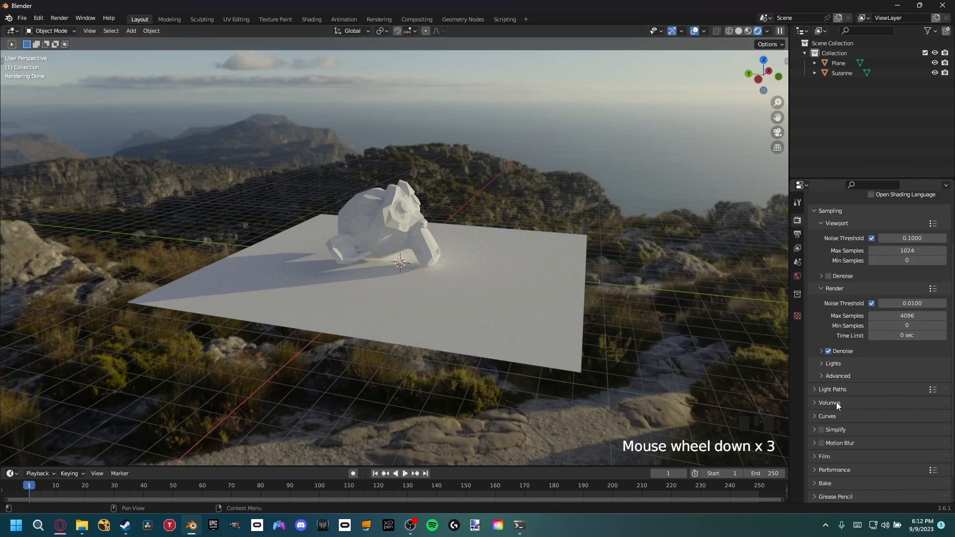
{"action": "scroll", "scroll_direction": "down", "scroll_amount": 3}
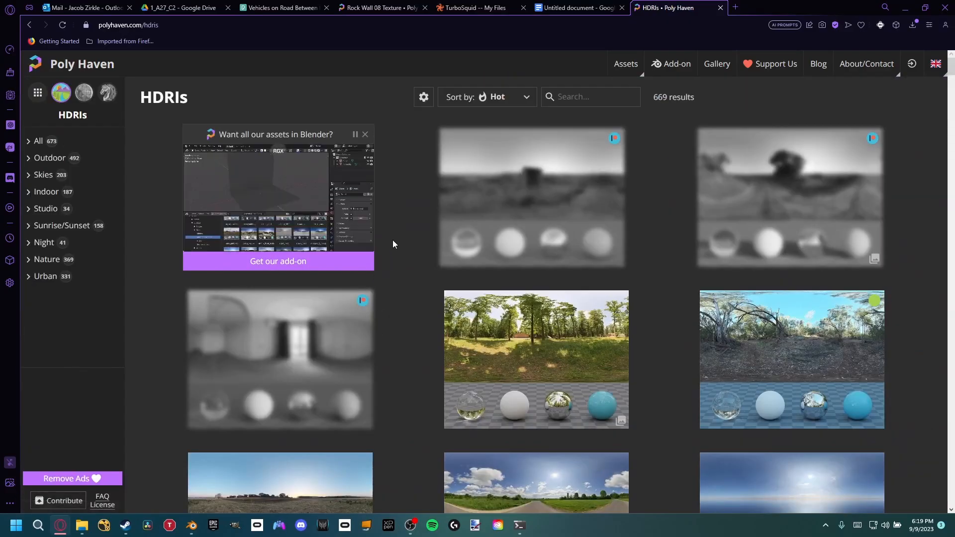
Step: Browse Poly Haven's textures and open the Plastered Stone Wall page
{"action": "scroll", "scroll_direction": "down", "scroll_amount": 3}
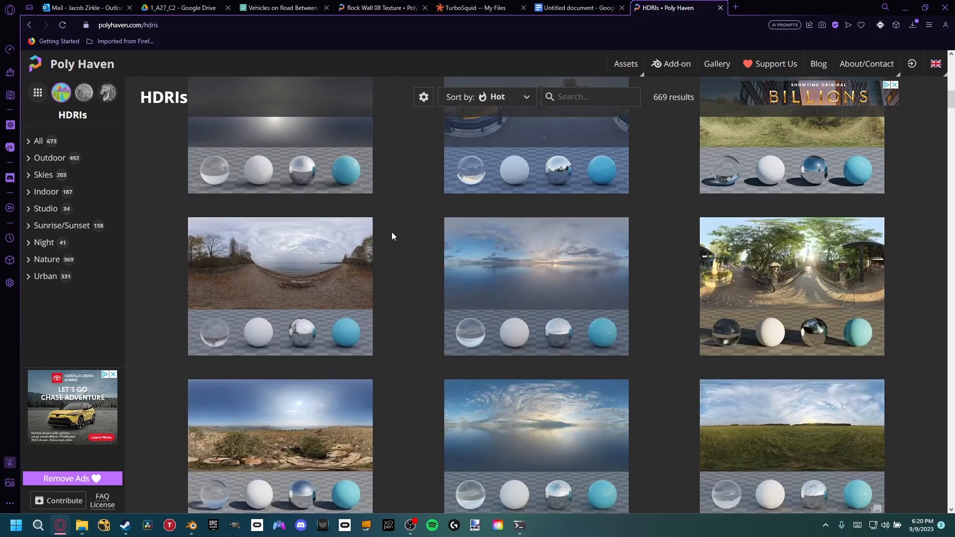
{"action": "left_click", "coordinate": [82, 65]}
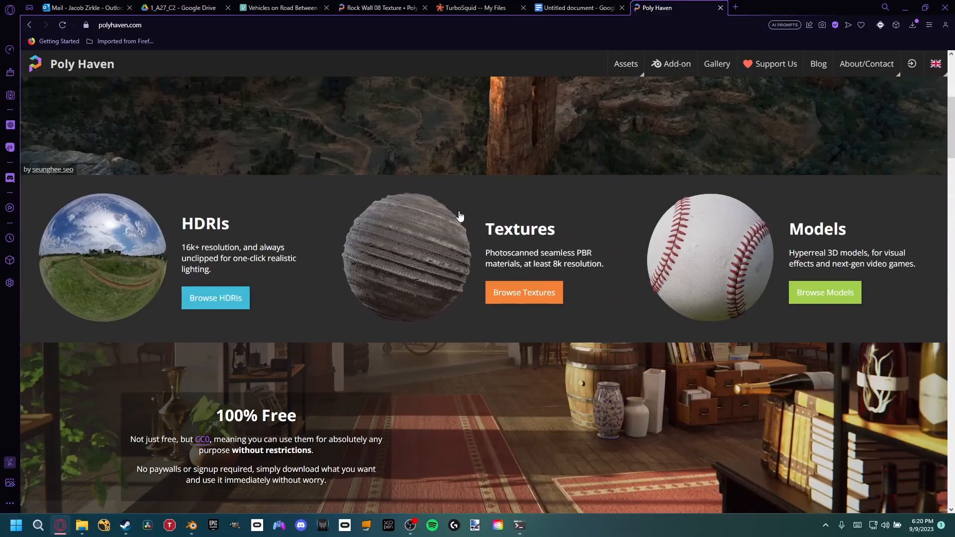
{"action": "left_click", "coordinate": [523, 292]}
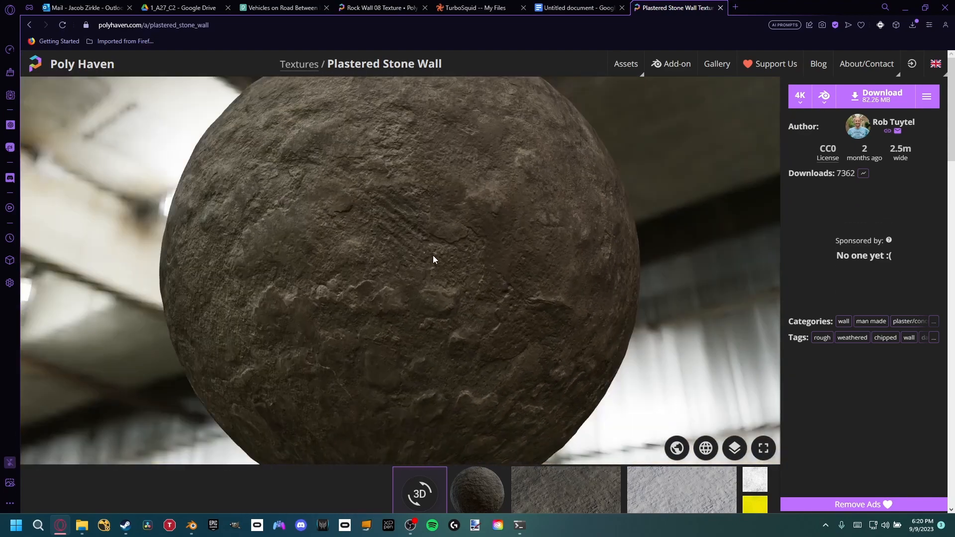
{"action": "left_click", "coordinate": [191, 530]}
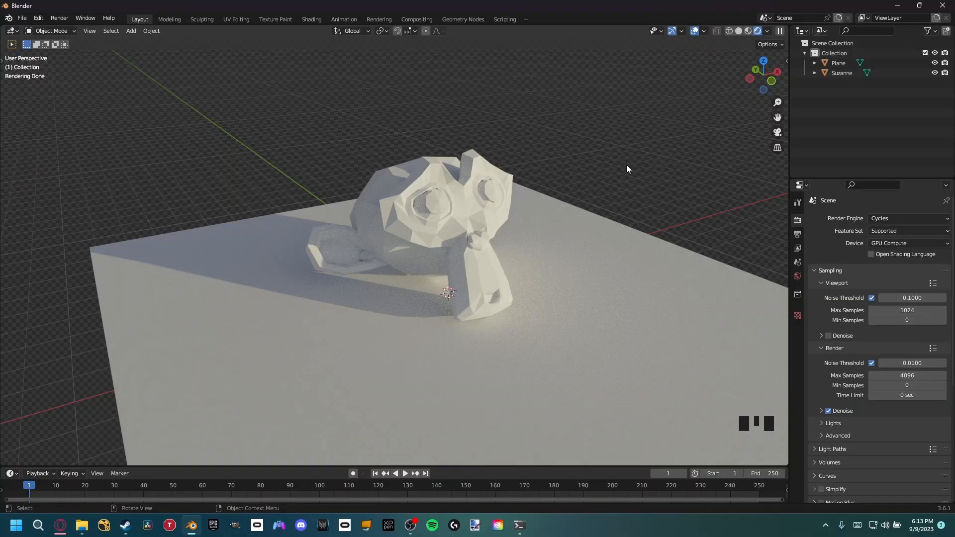
{"action": "left_click", "coordinate": [38, 18]}
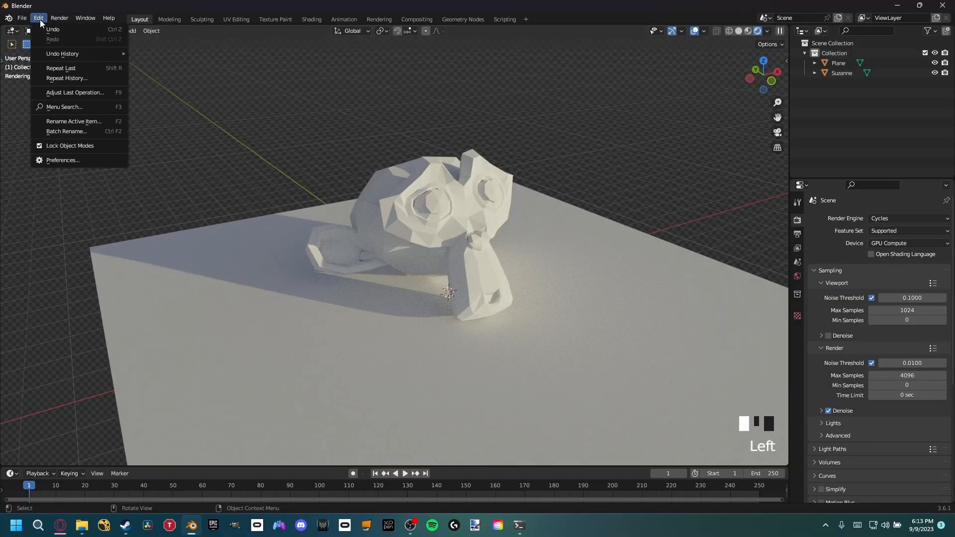
{"action": "left_click", "coordinate": [62, 161]}
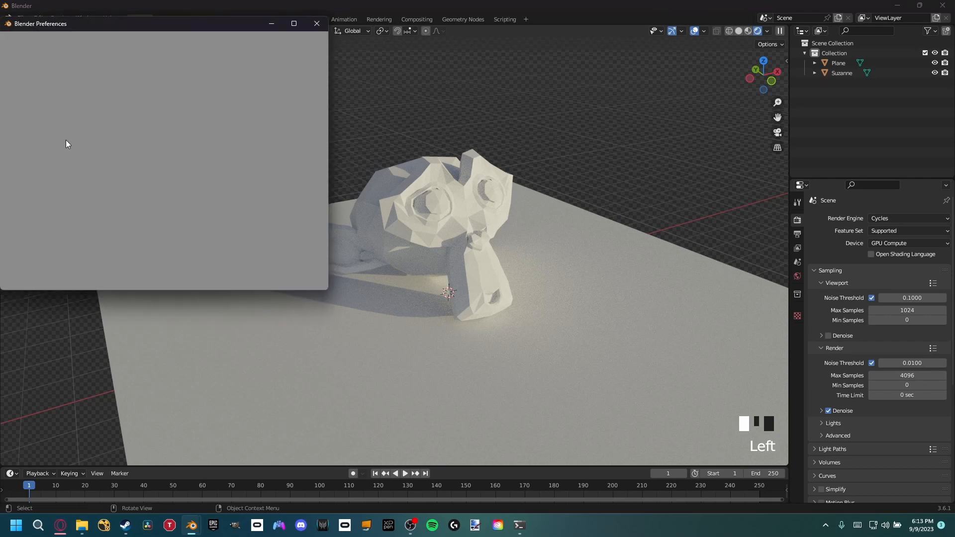
{"action": "left_click", "coordinate": [18, 123]}
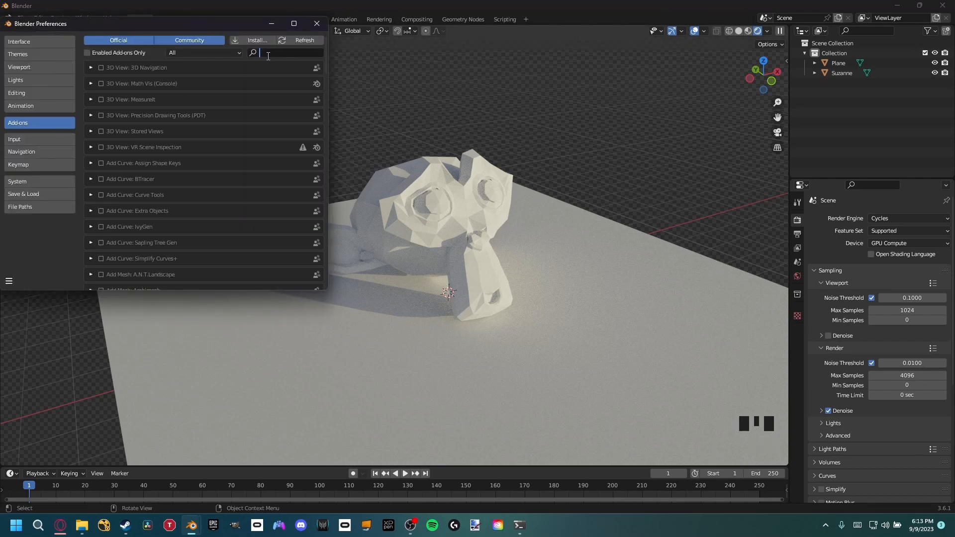
{"action": "type", "text": "node"}
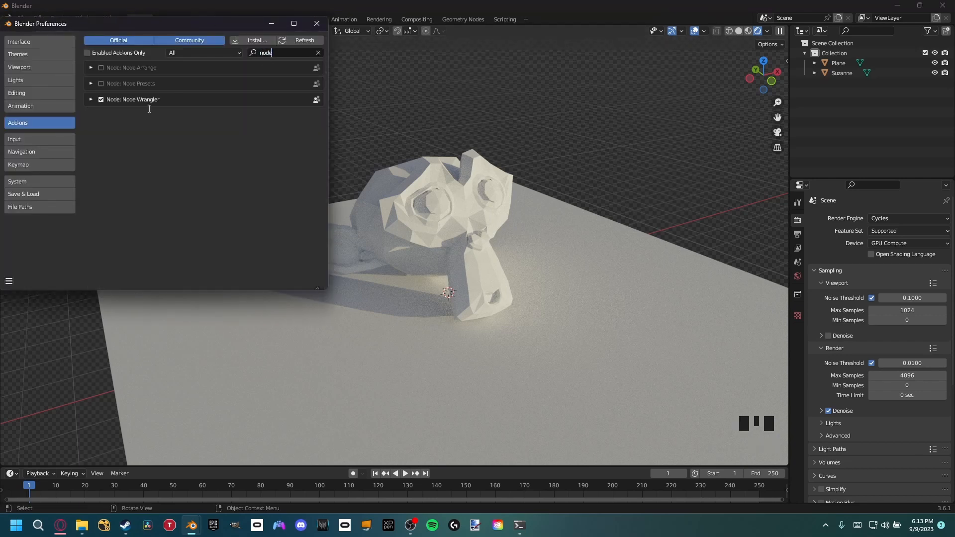
{"action": "mouse_move", "coordinate": [316, 24]}
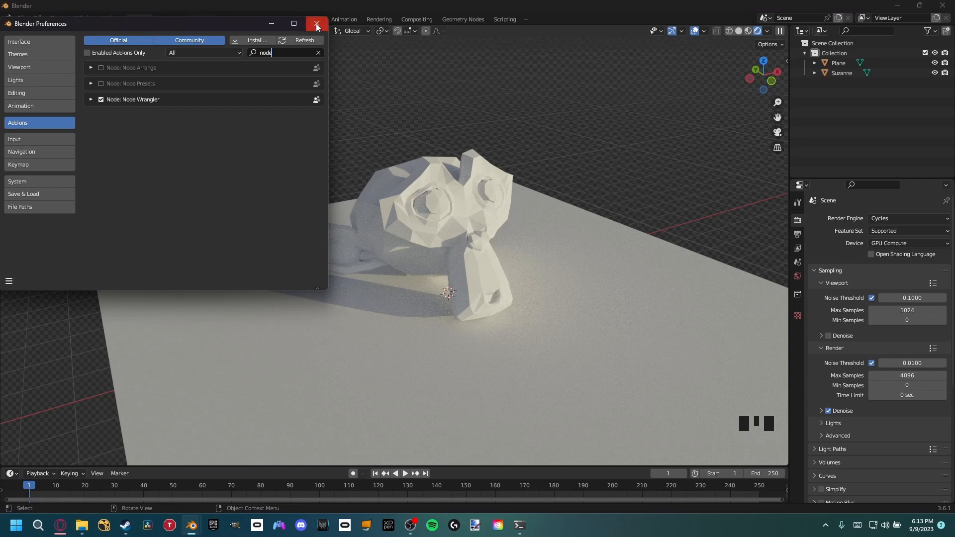
{"action": "left_click", "coordinate": [317, 24]}
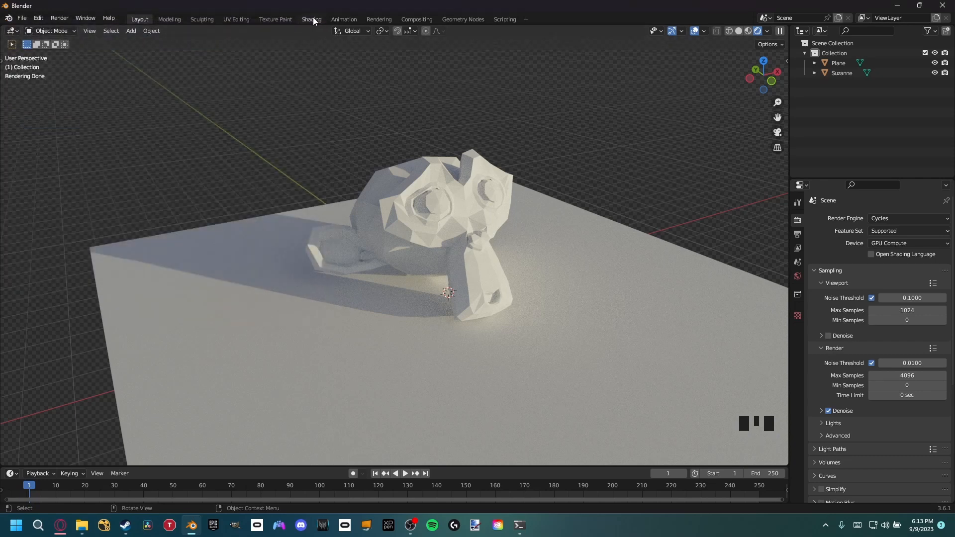
Step: In the Shading workspace, create a new Suzanne material built from the rock_wall_08 maps
{"action": "left_click", "coordinate": [310, 19]}
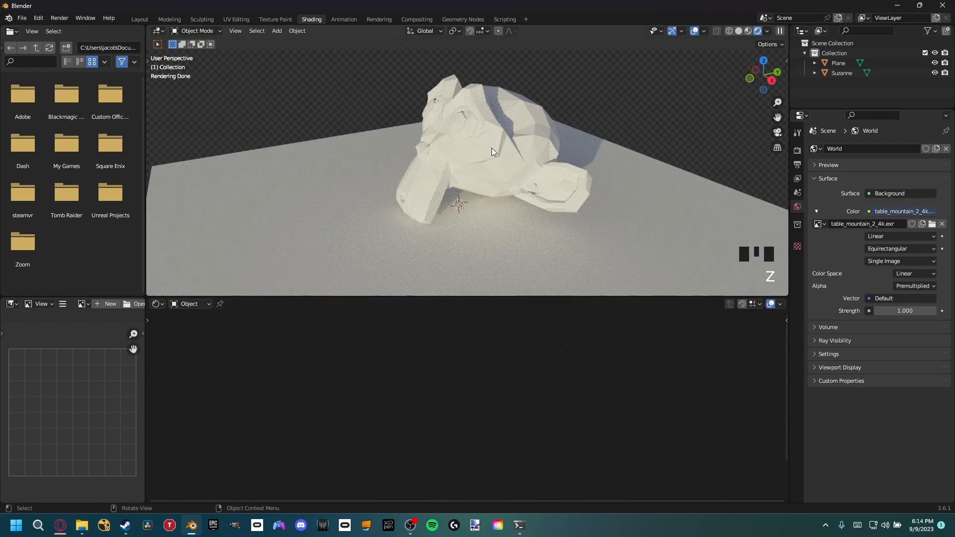
{"action": "left_click", "coordinate": [481, 140]}
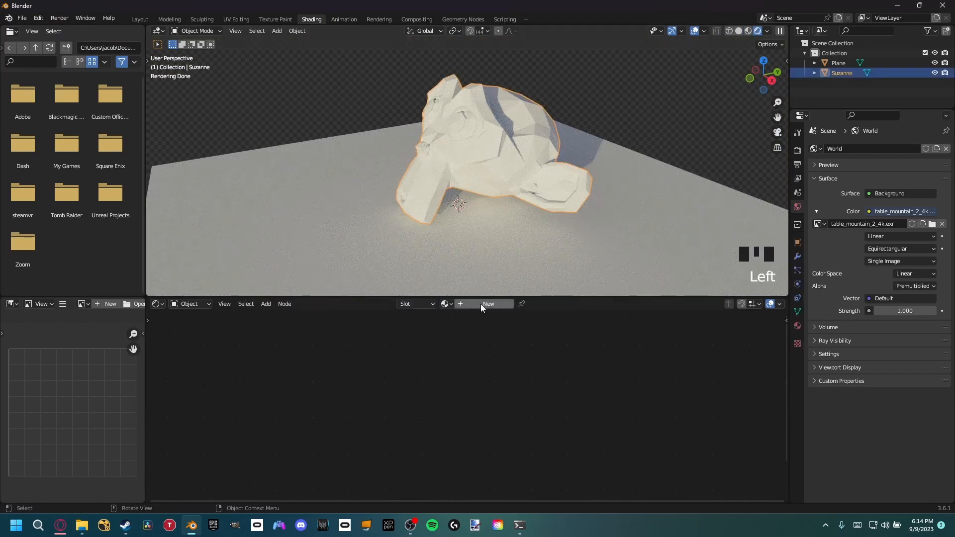
{"action": "left_click", "coordinate": [488, 304]}
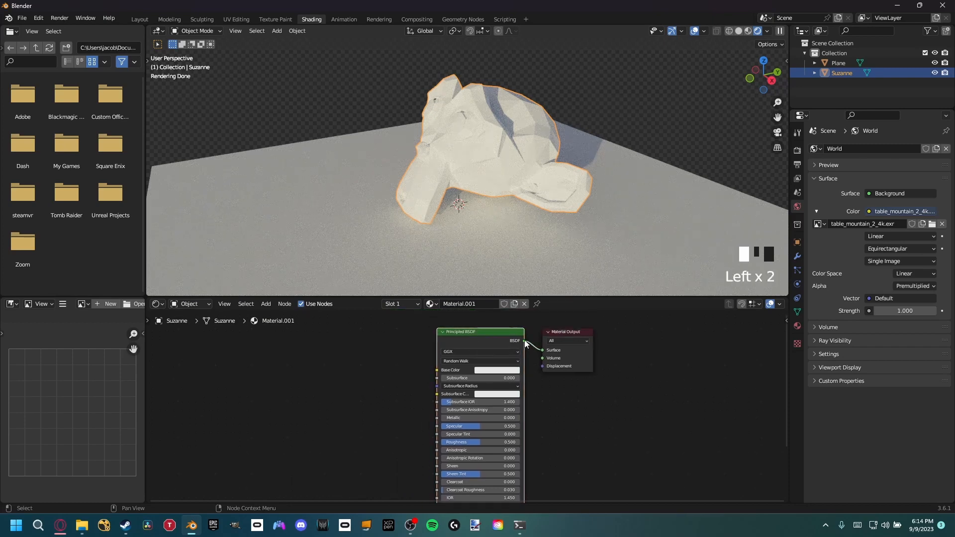
{"action": "mouse_move", "coordinate": [452, 348]}
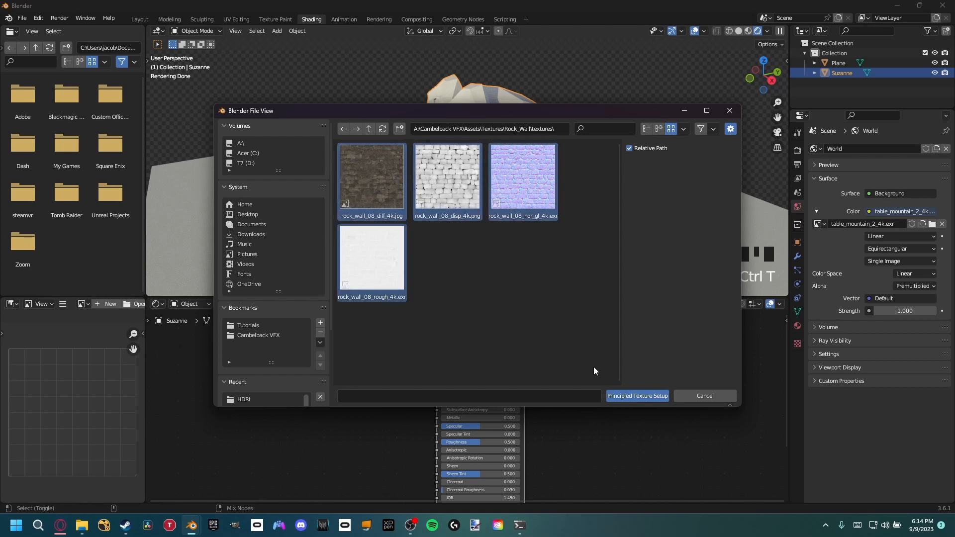
{"action": "left_click", "coordinate": [636, 395]}
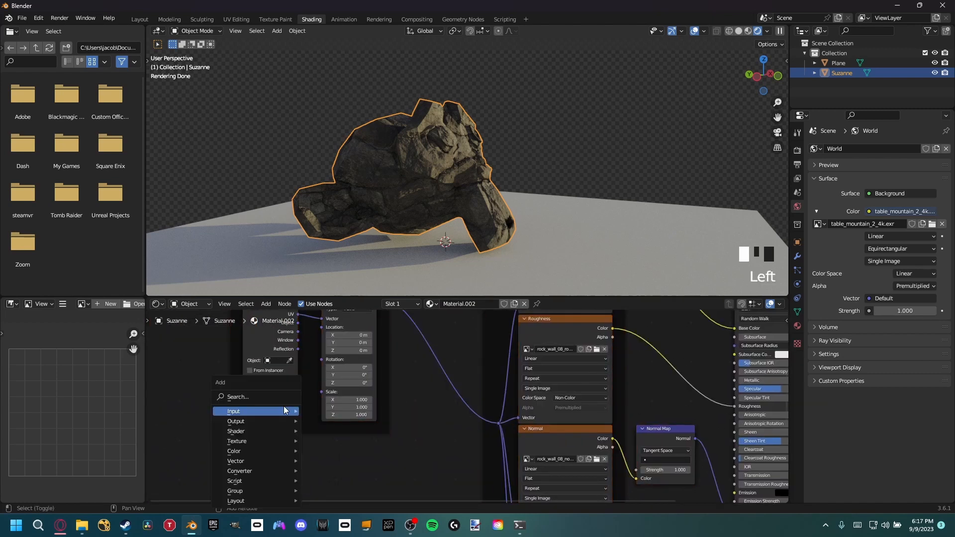
Step: Add a Value node set to 6.6 driving the Mapping node's Scale
{"action": "type", "text": "value"}
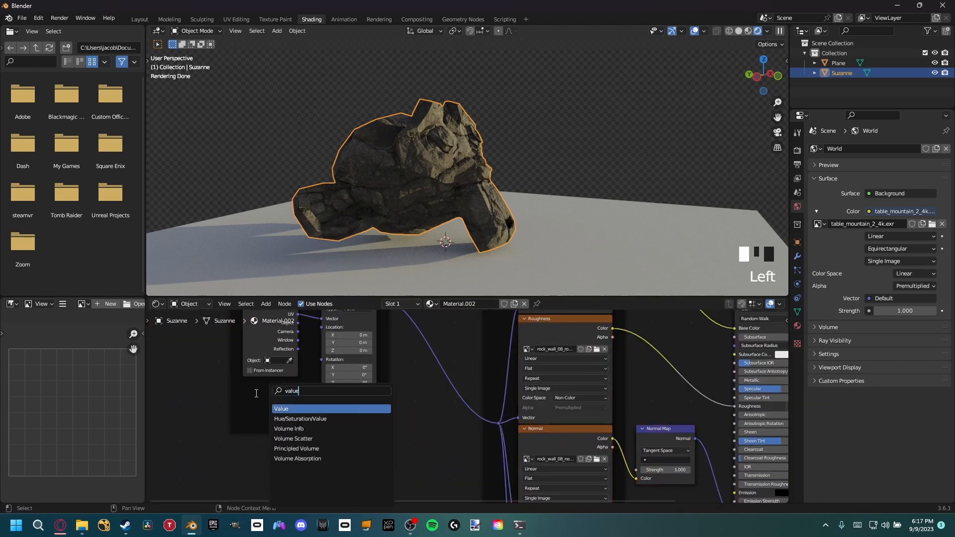
{"action": "left_click", "coordinate": [280, 409]}
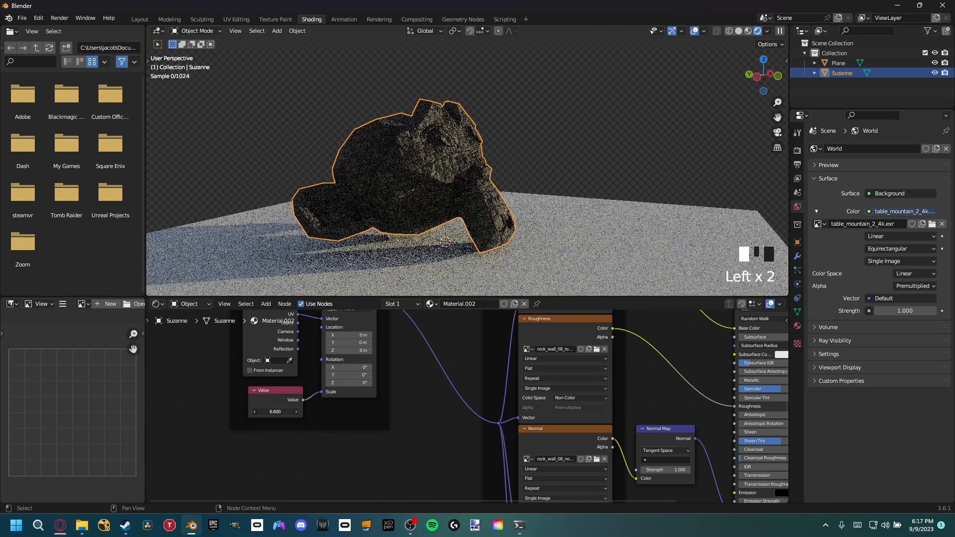
{"action": "scroll", "scroll_direction": "up", "scroll_amount": 3}
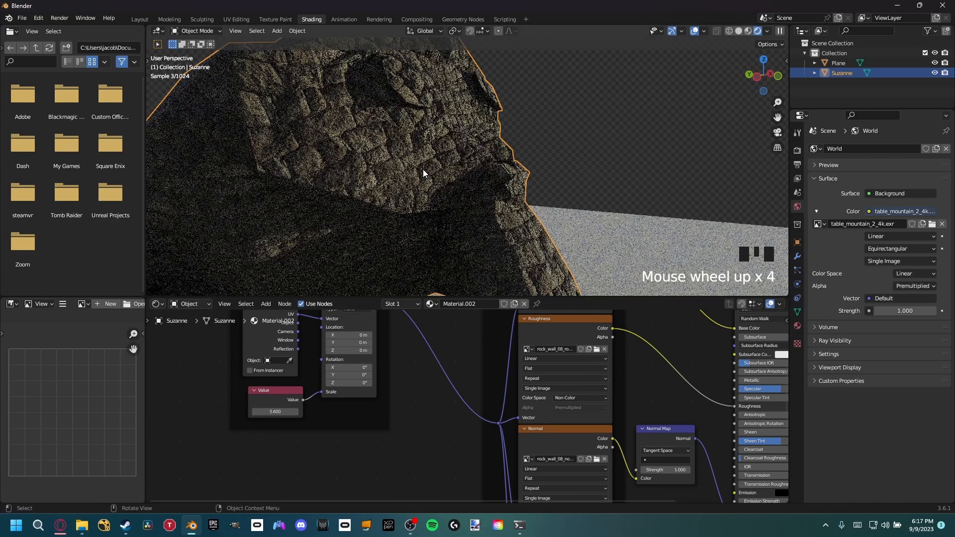
{"action": "scroll", "scroll_direction": "down", "scroll_amount": 3}
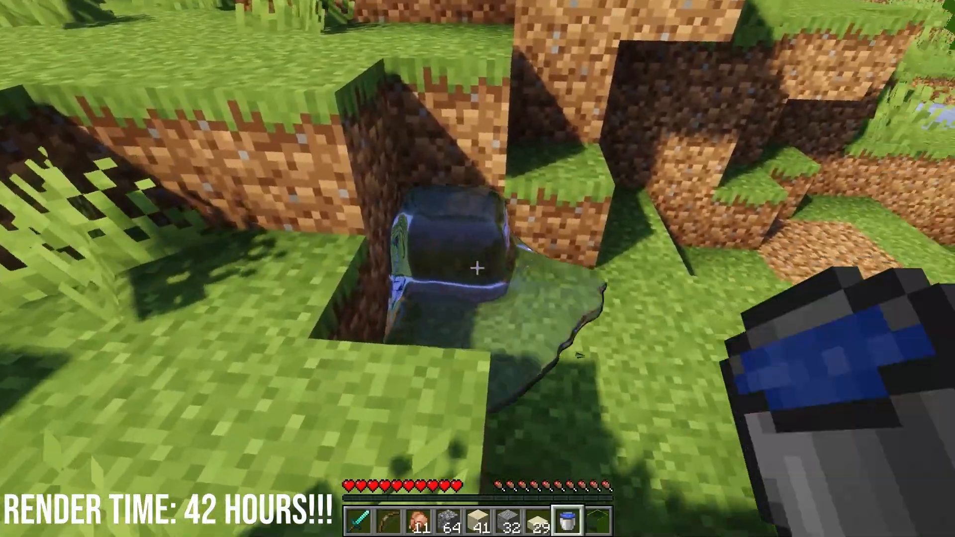
{"action": "mouse_move", "coordinate": [478, 268]}
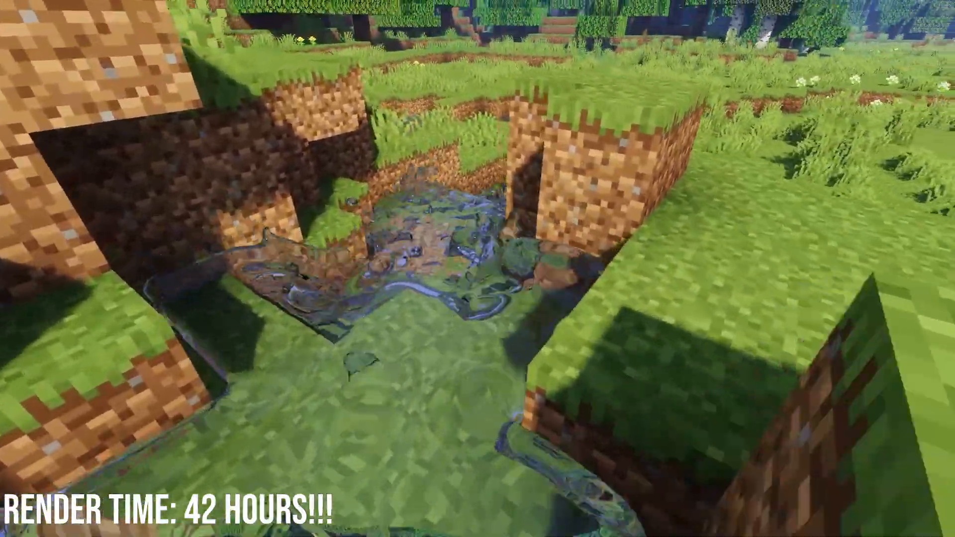